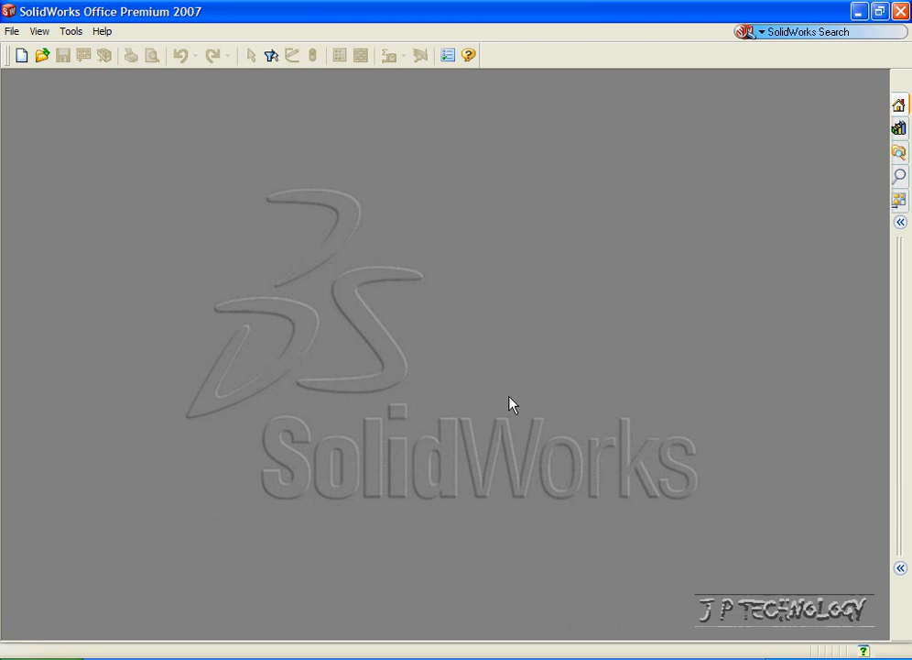
mouse_move(227, 320)
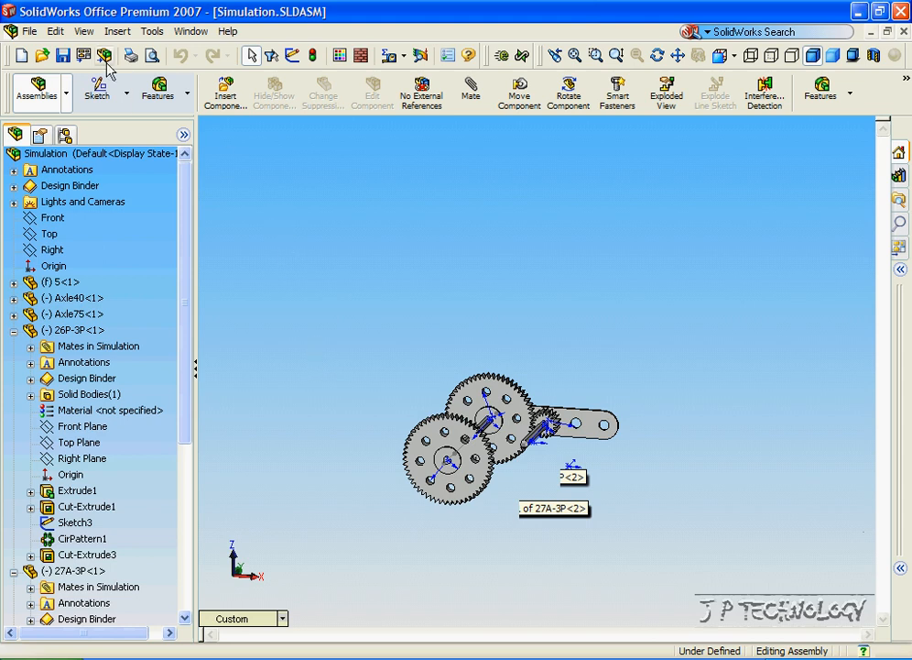
Turn off display of origins and axes from the View menu.
click(84, 30)
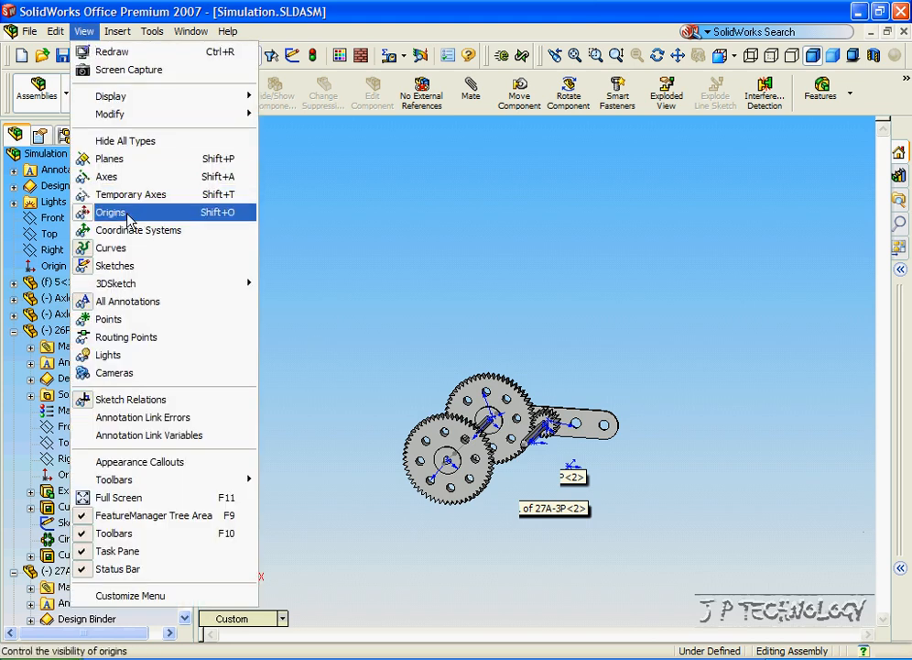
click(110, 211)
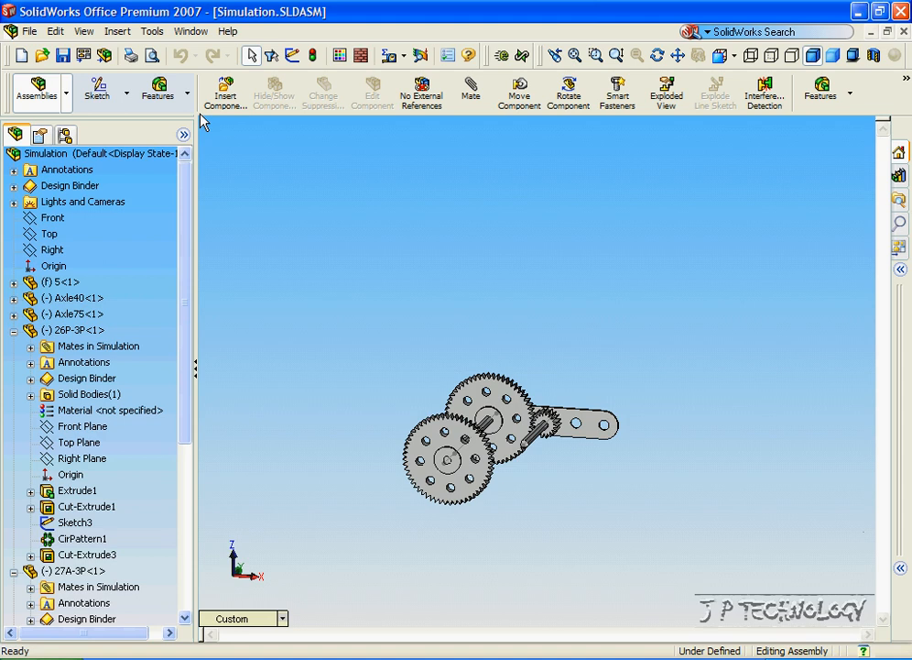
click(84, 31)
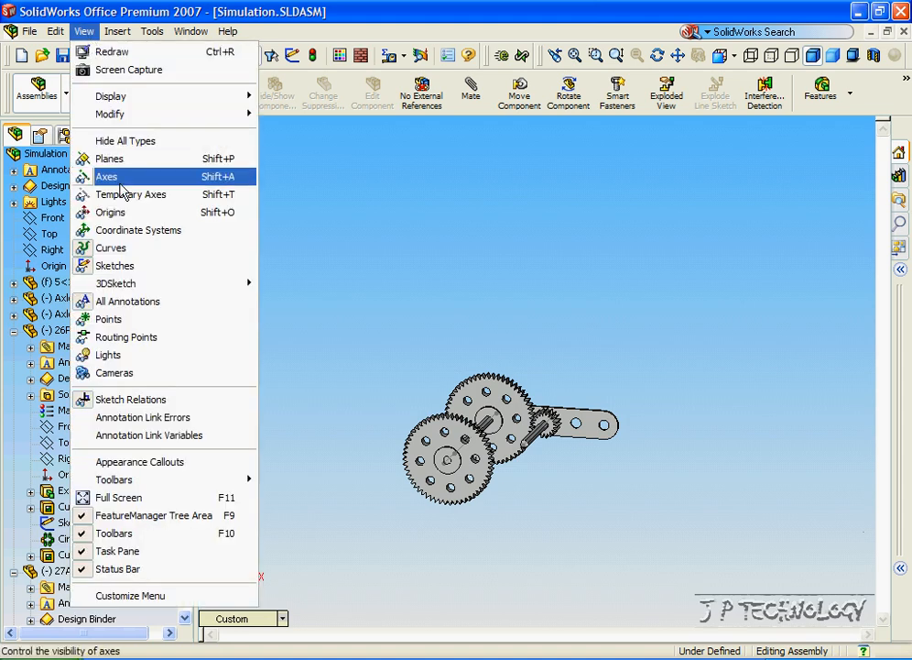
click(107, 176)
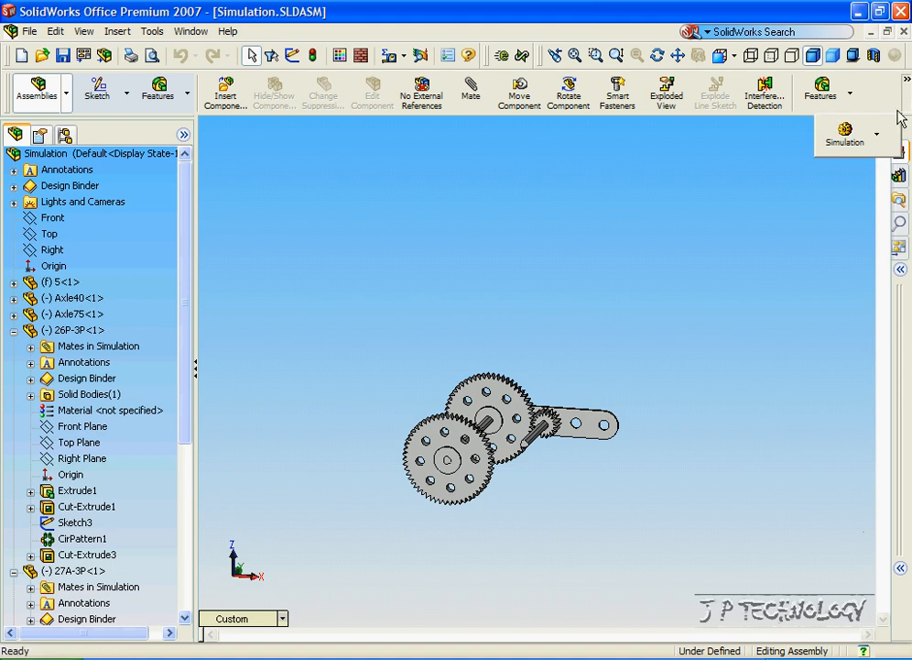
Add a rotary motor on the small pinion gear's face and accept it.
click(844, 133)
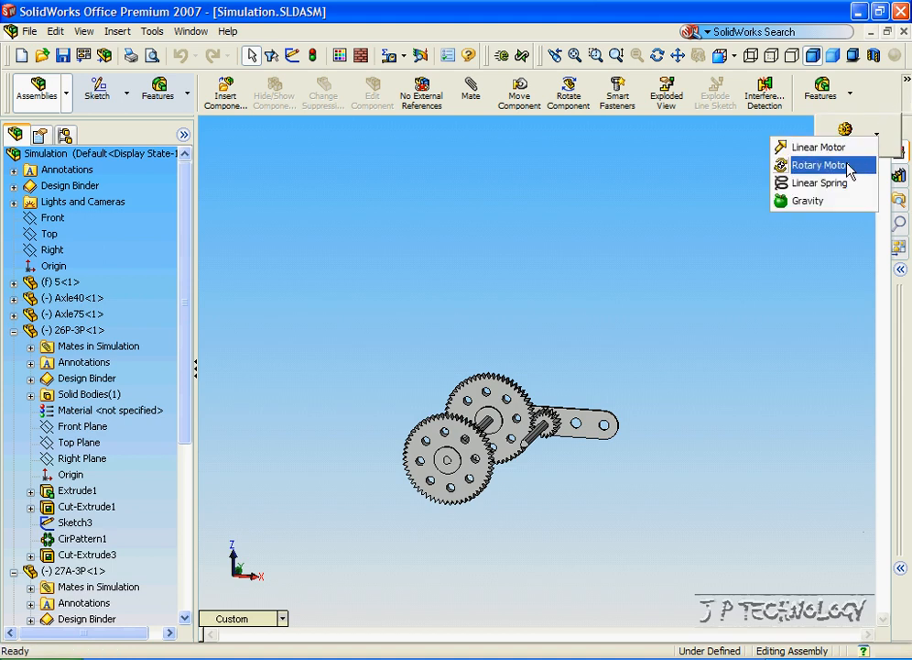
click(818, 165)
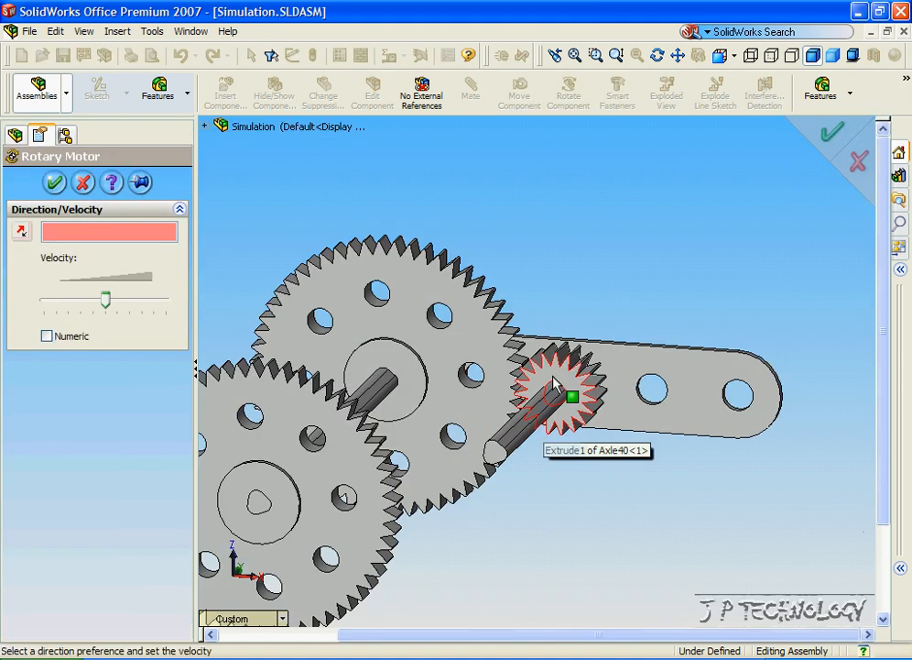
click(549, 394)
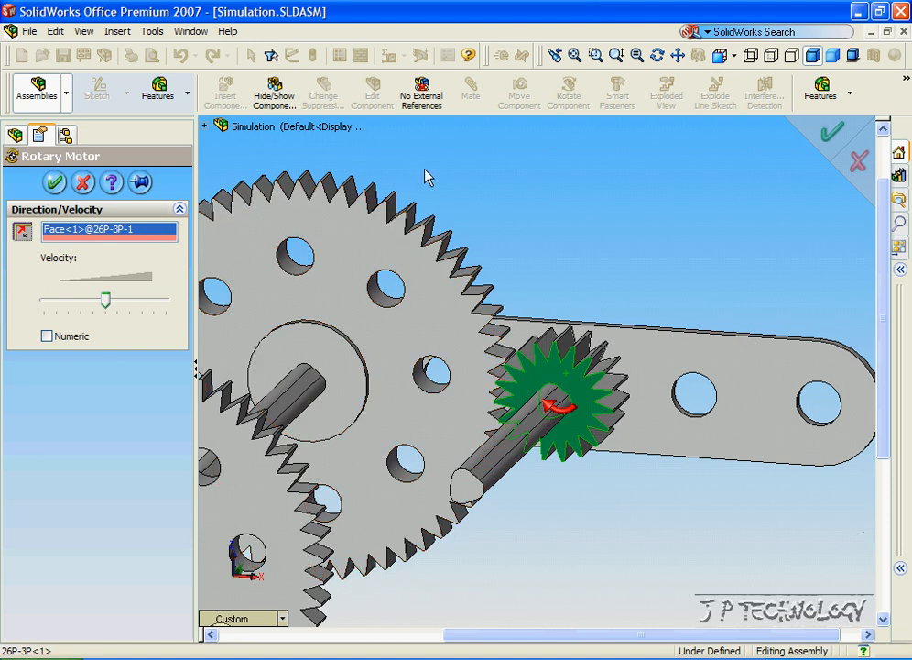
click(54, 182)
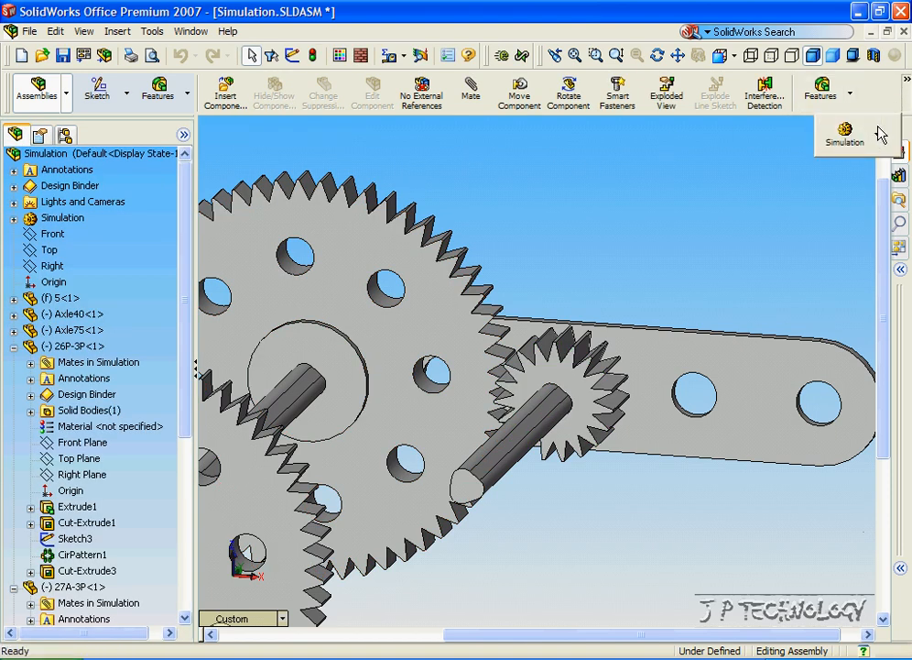
Run Calculate Simulation and acknowledge the colliding-position warning.
click(843, 136)
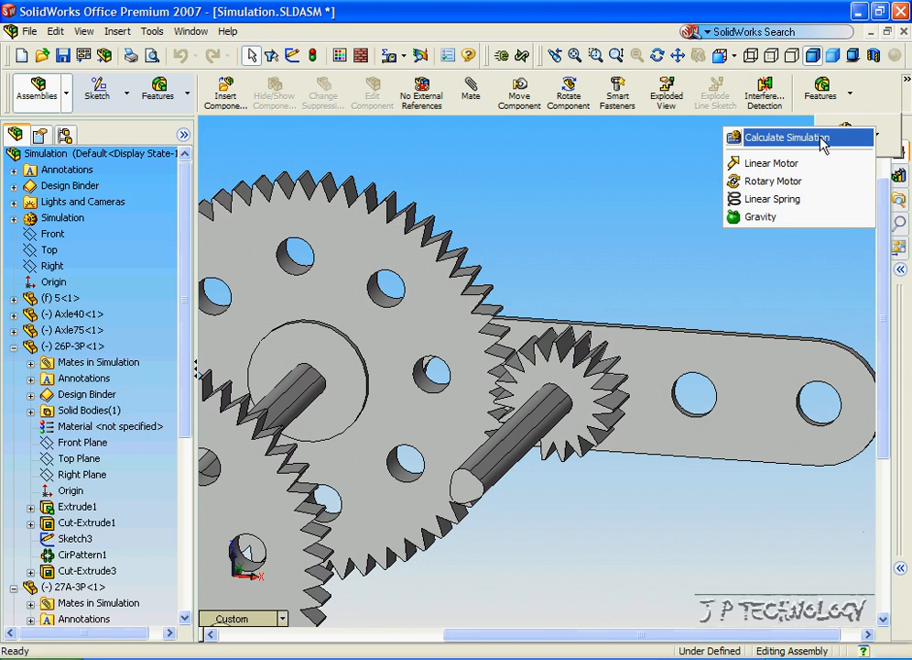
click(783, 138)
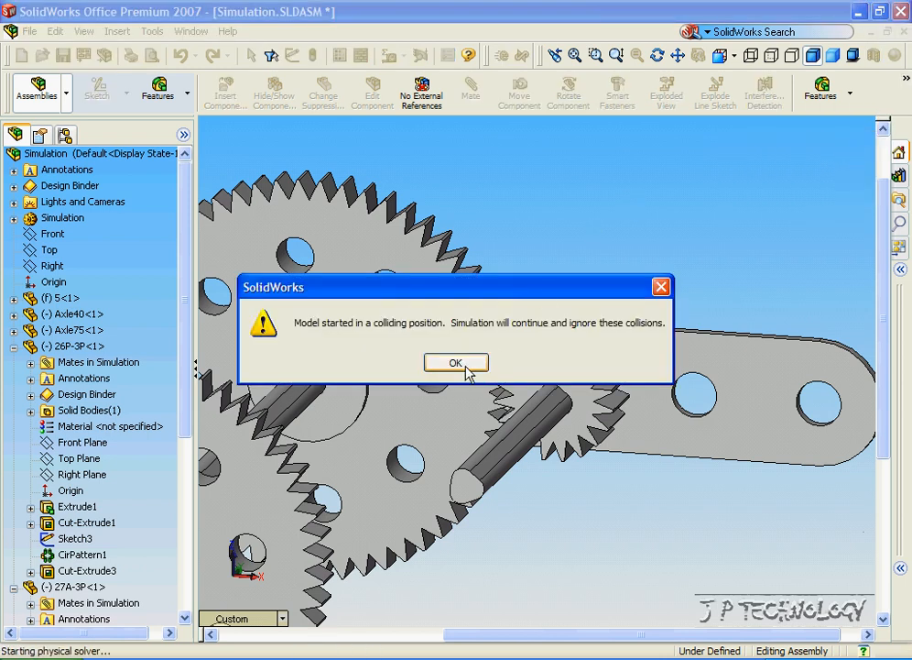
click(455, 361)
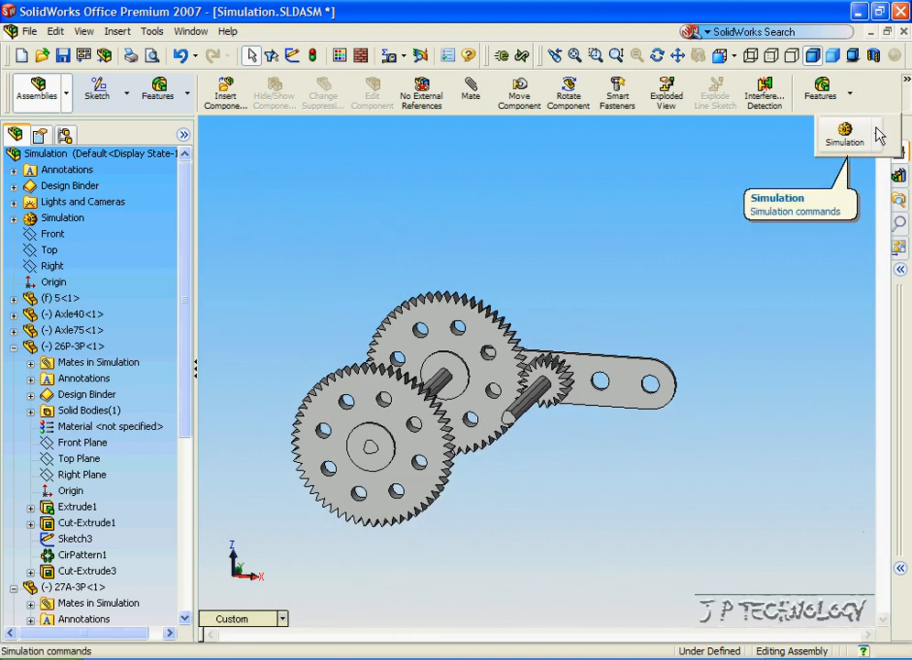
Replay the simulation and switch the Animation Controller between reciprocating and loop playback.
click(842, 134)
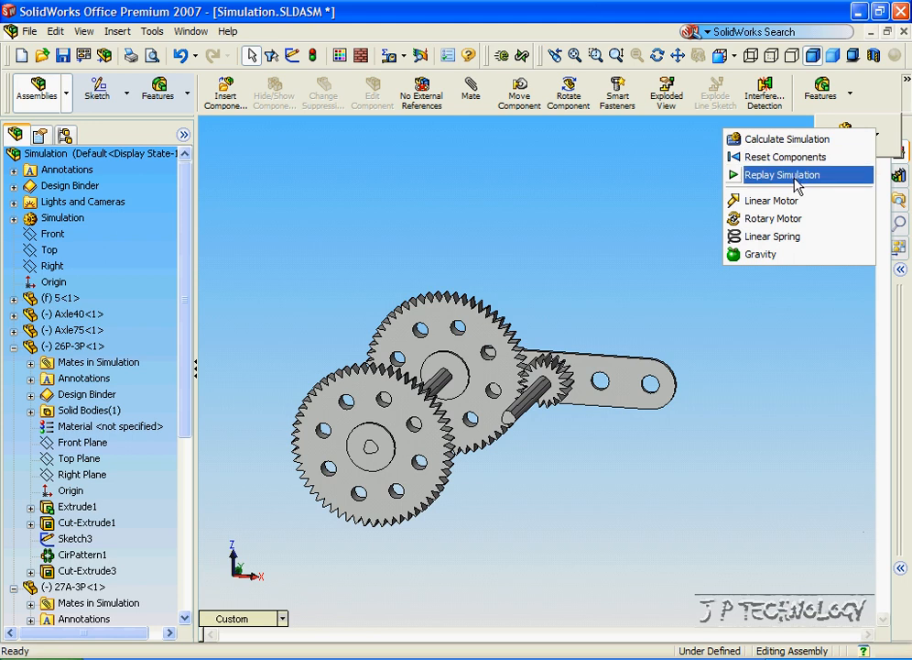
click(782, 174)
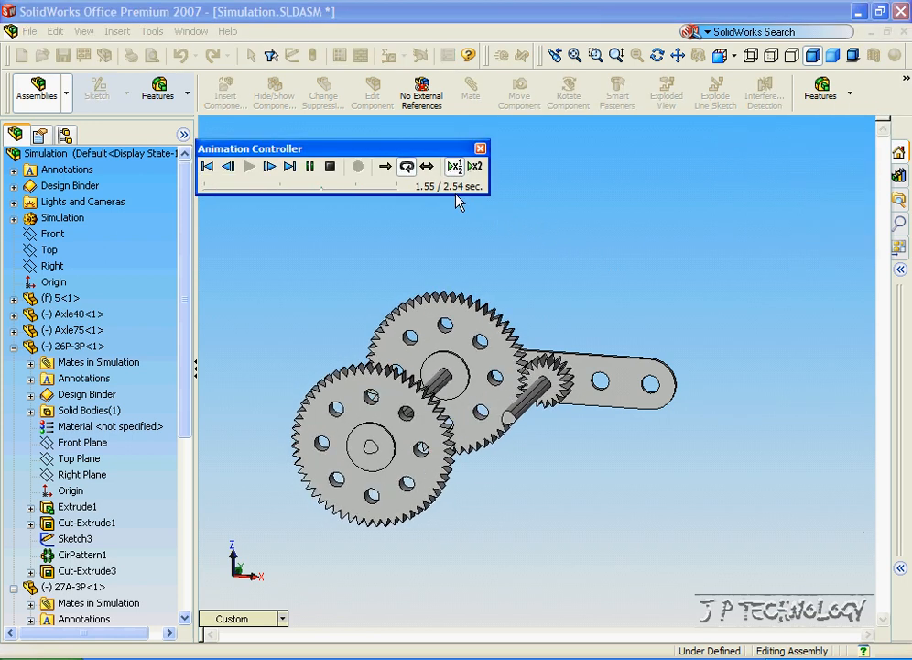
click(249, 165)
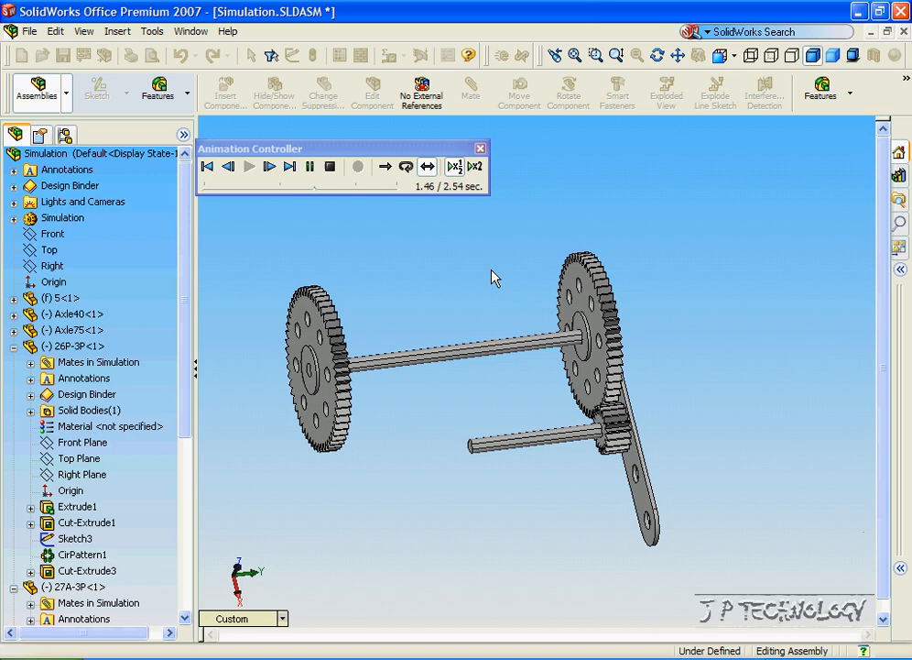
click(228, 166)
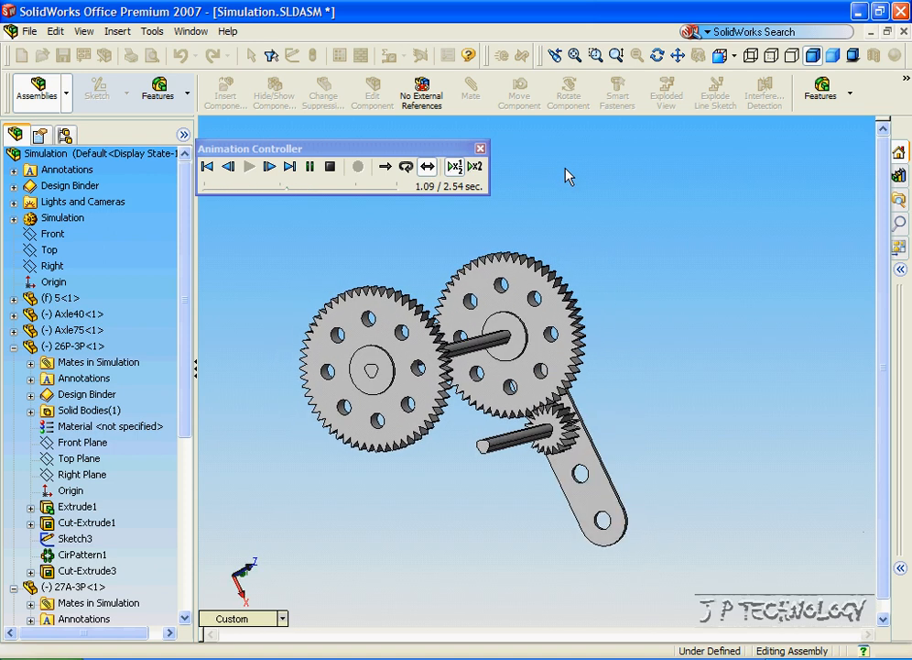